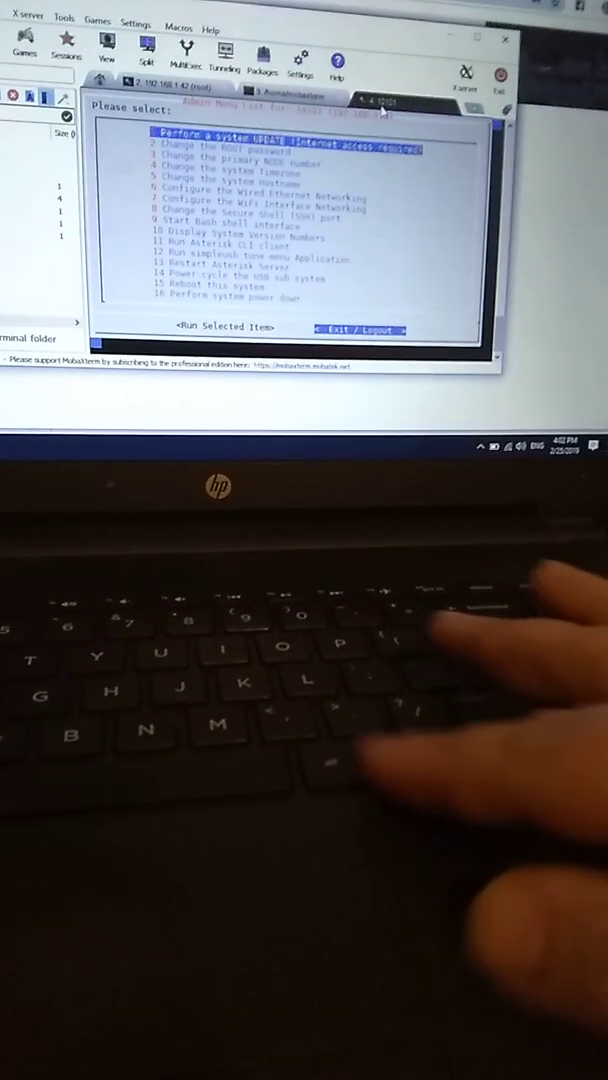
Step: Launch the Asterisk CLI and send 'rpt fun 10101 *110100' to node 10101
{"action": "key", "text": "Down"}
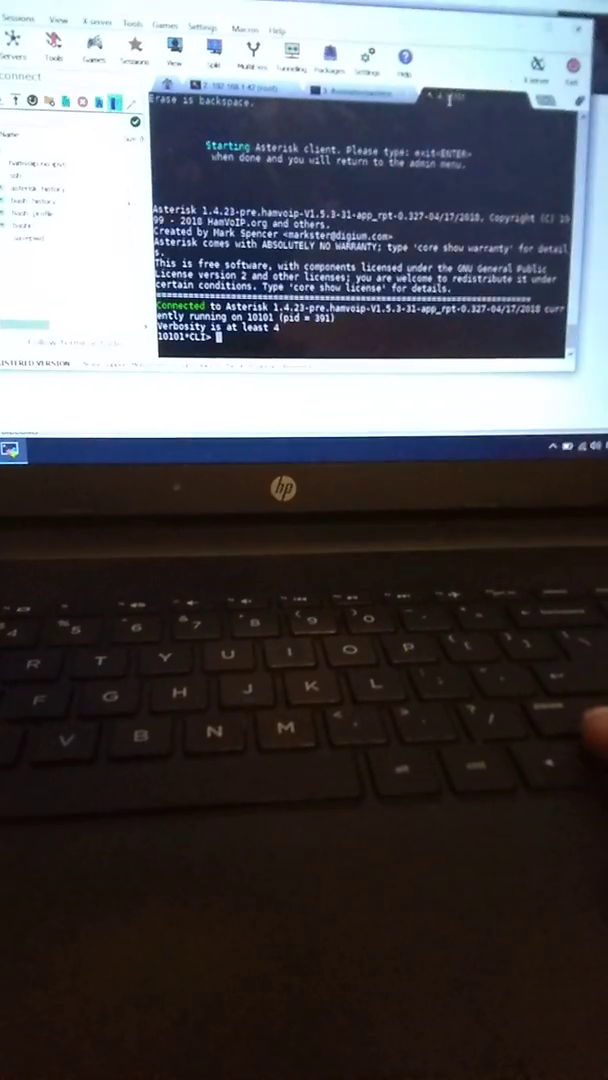
{"action": "type", "text": "rpt fun 10101 *110100"}
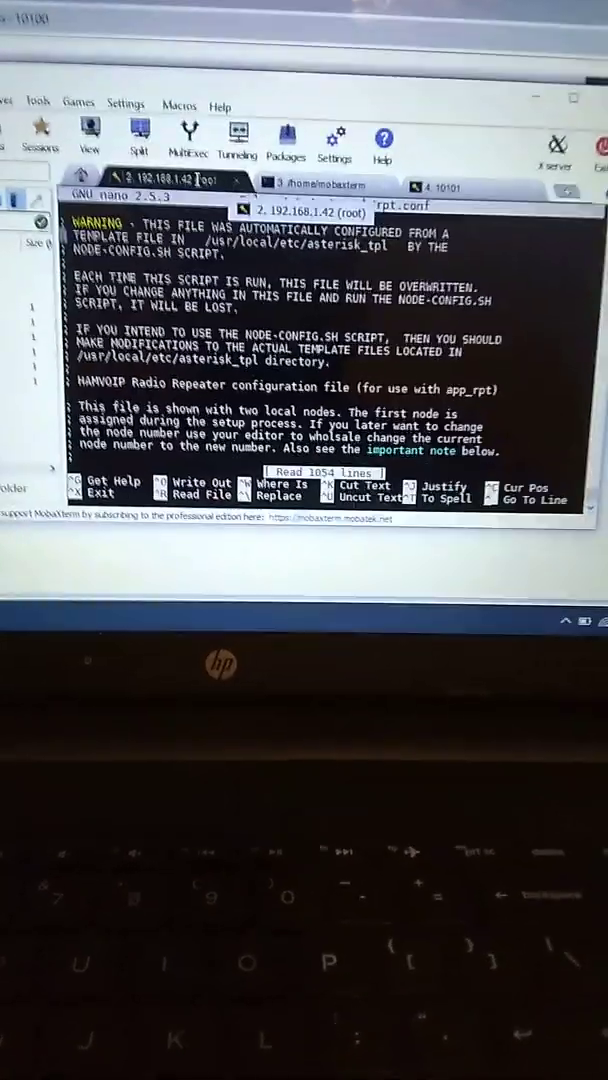
Step: Scroll rpt.conf past the channel driver and node lookup sections to duplex=1
{"action": "scroll", "scroll_direction": "down", "scroll_amount": 3}
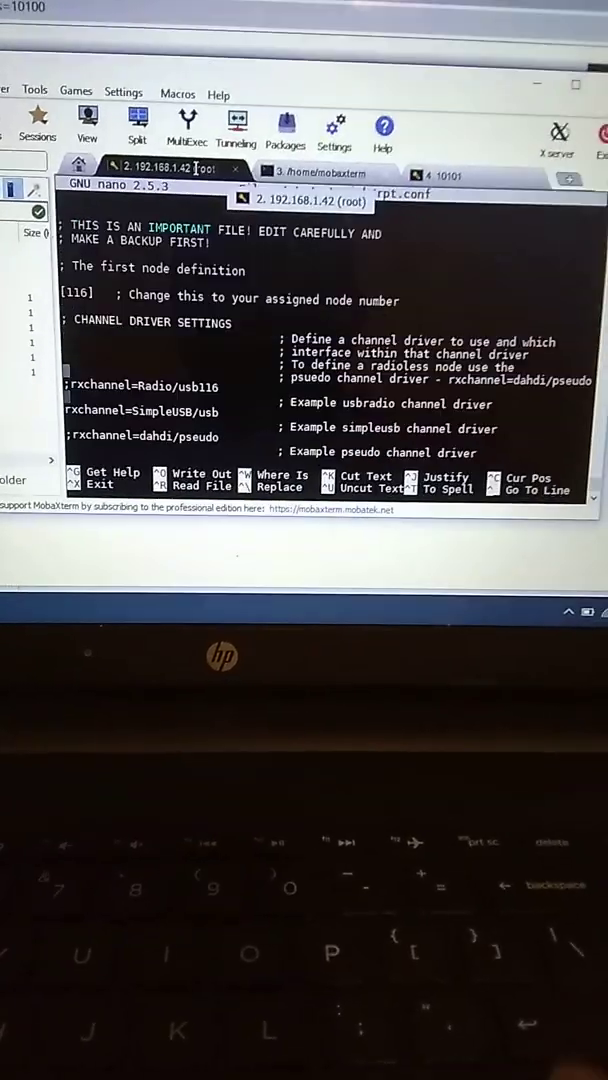
{"action": "scroll", "scroll_direction": "down", "scroll_amount": 3}
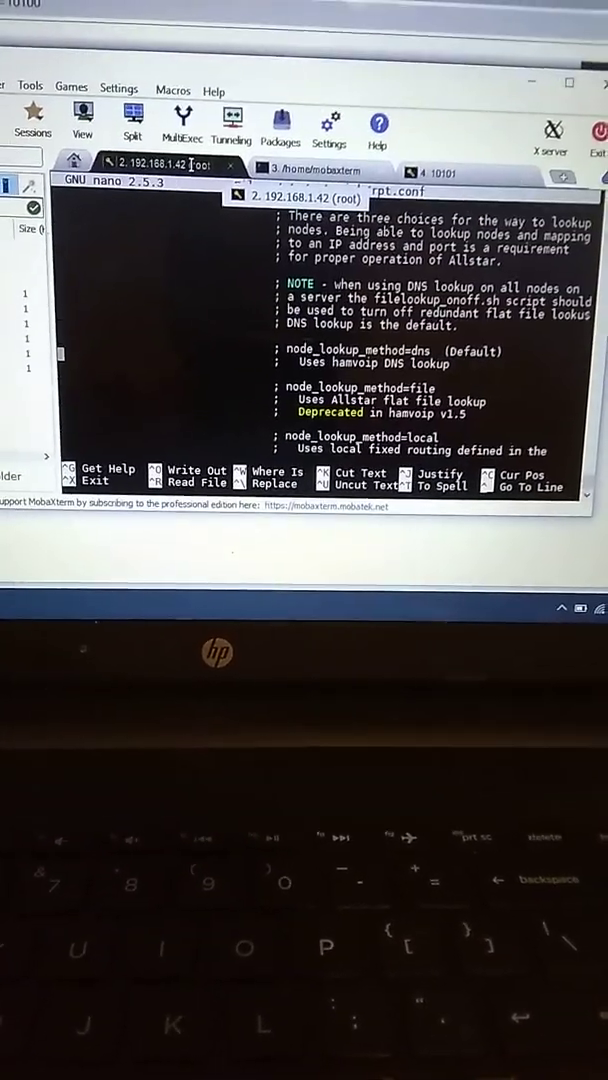
{"action": "scroll", "scroll_direction": "down", "scroll_amount": 3}
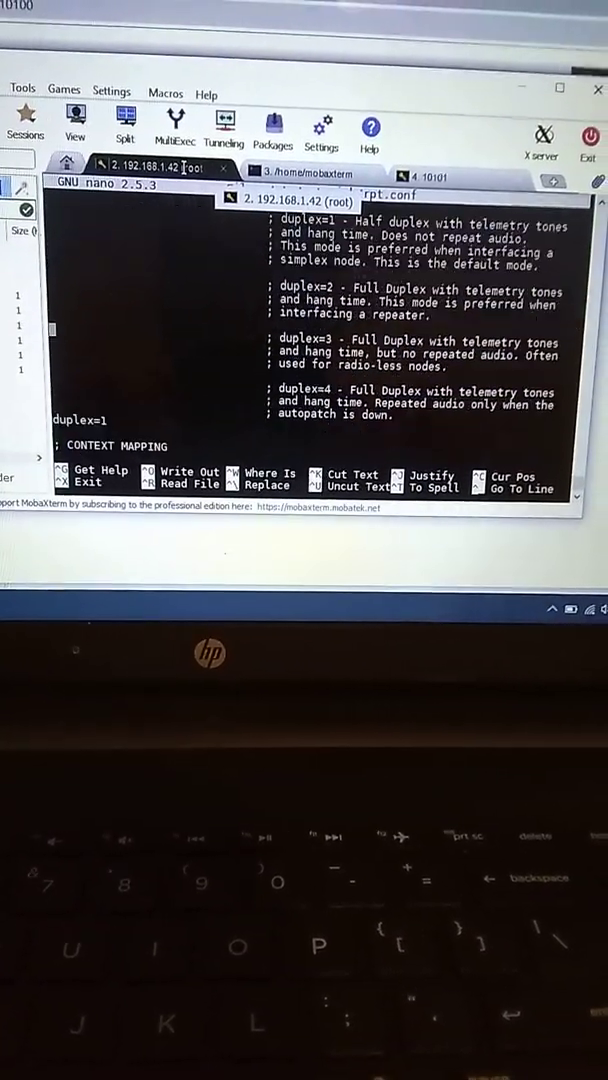